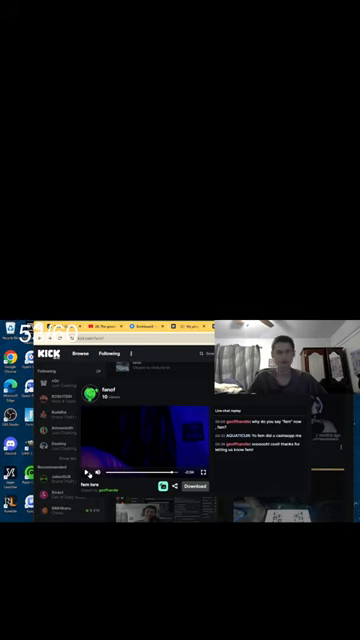
# Step: Resume playback of the 'fem lore' clip so it runs beside the chat replay
pyautogui.click(90, 473)
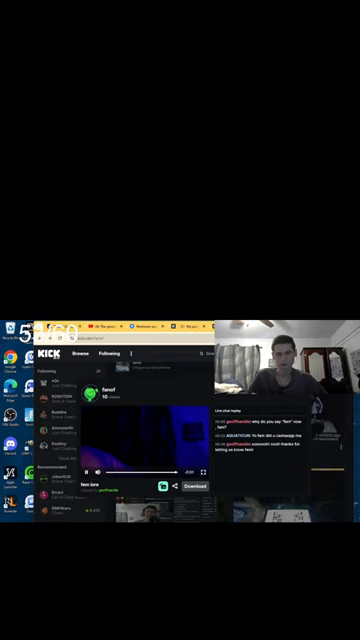